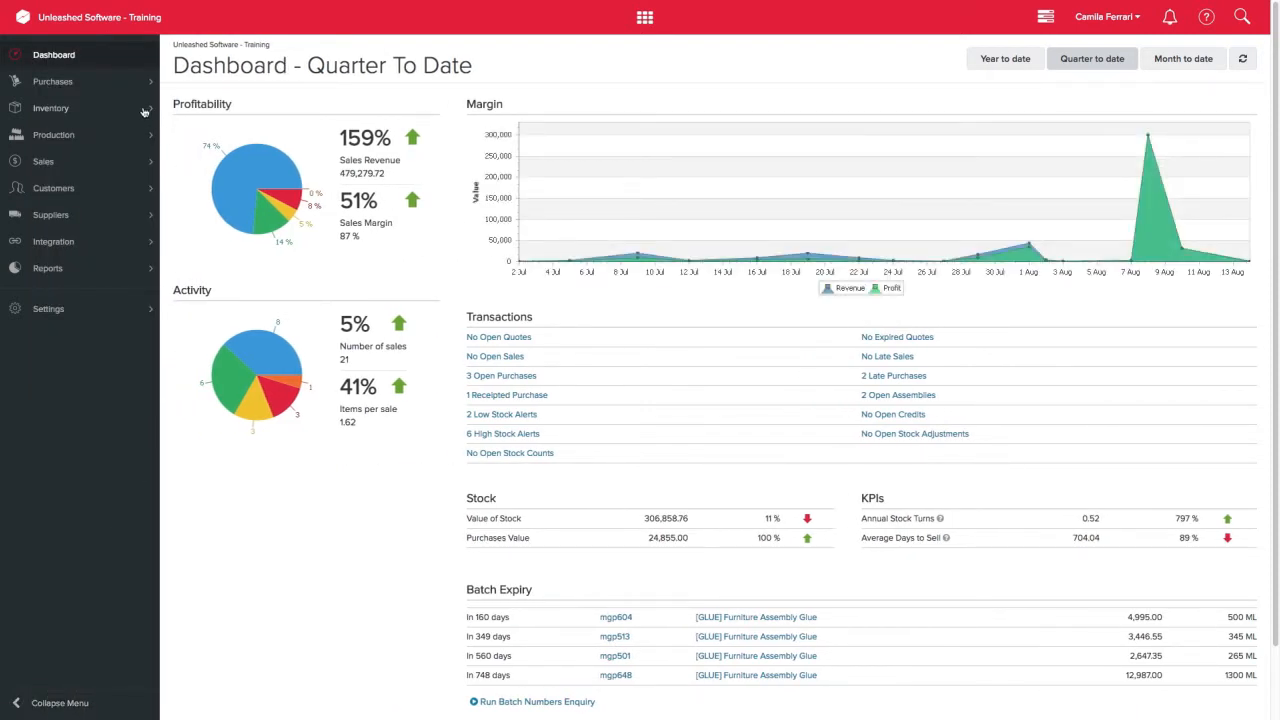
Expand the Inventory section to reveal the Products options
left_click(52, 108)
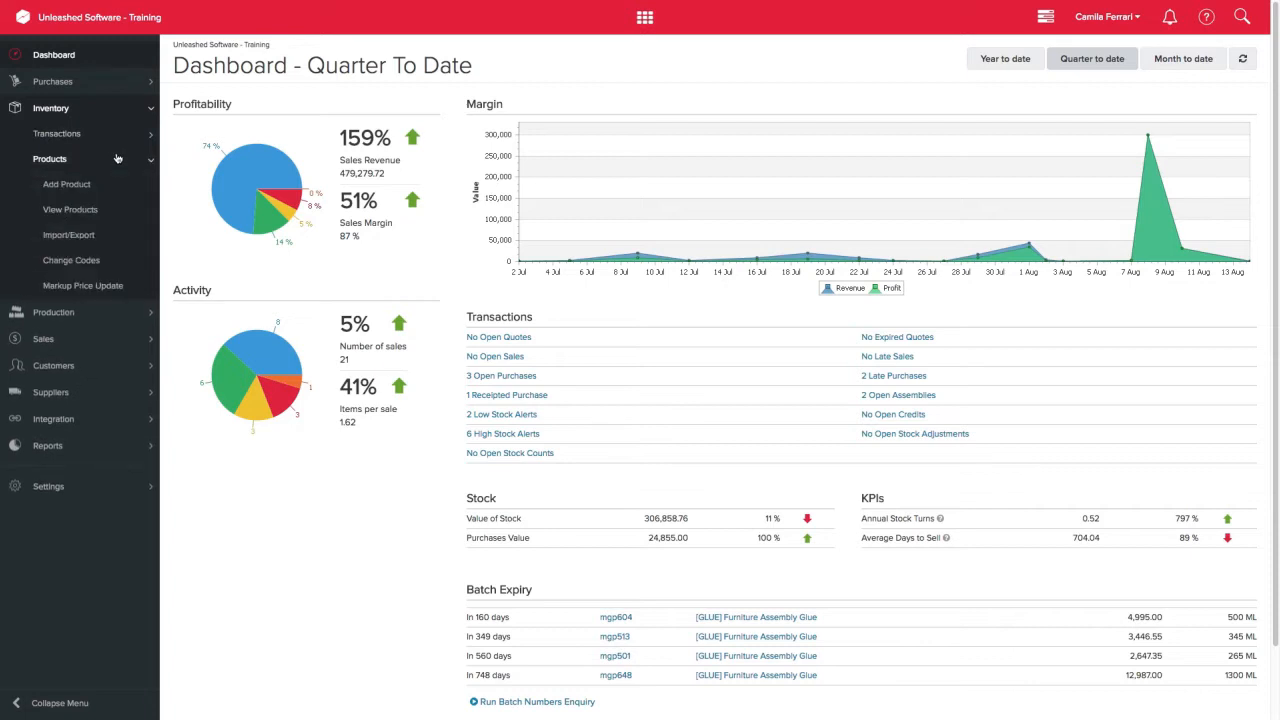
Create product Labour as never-diminishing component with usage account 310 Cost of Goods Sold and save it
left_click(66, 184)
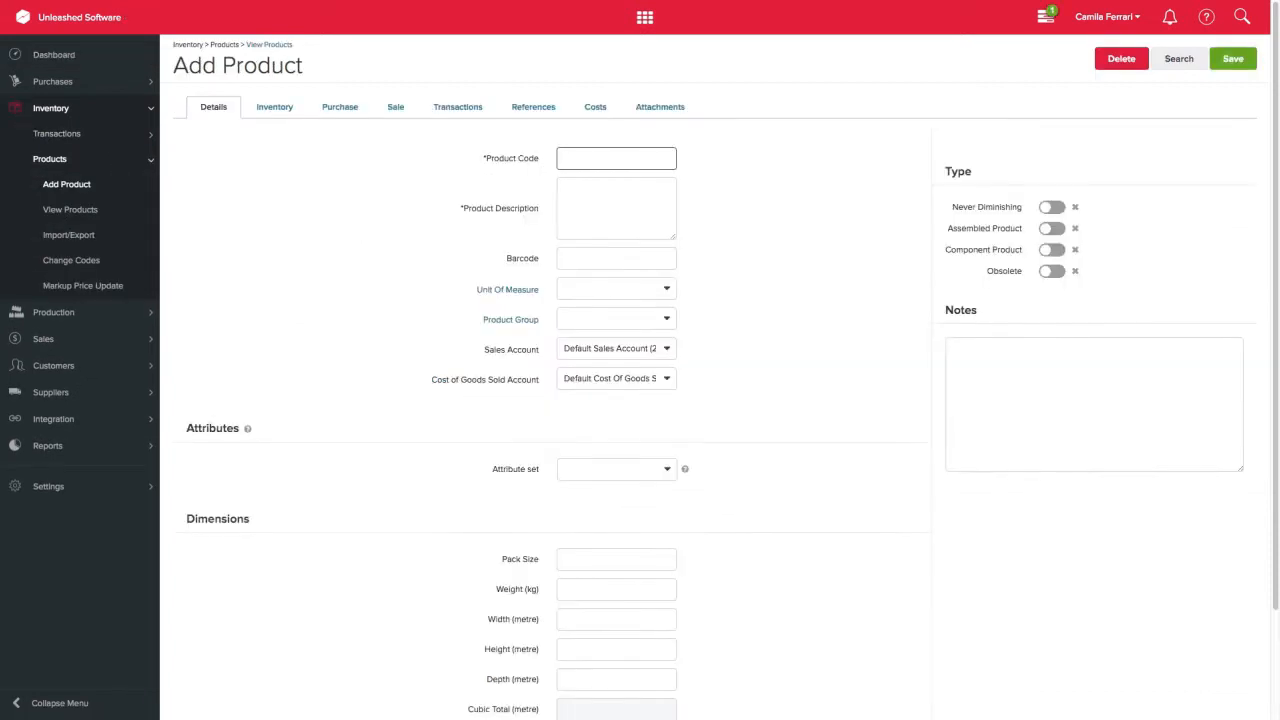
type("La")
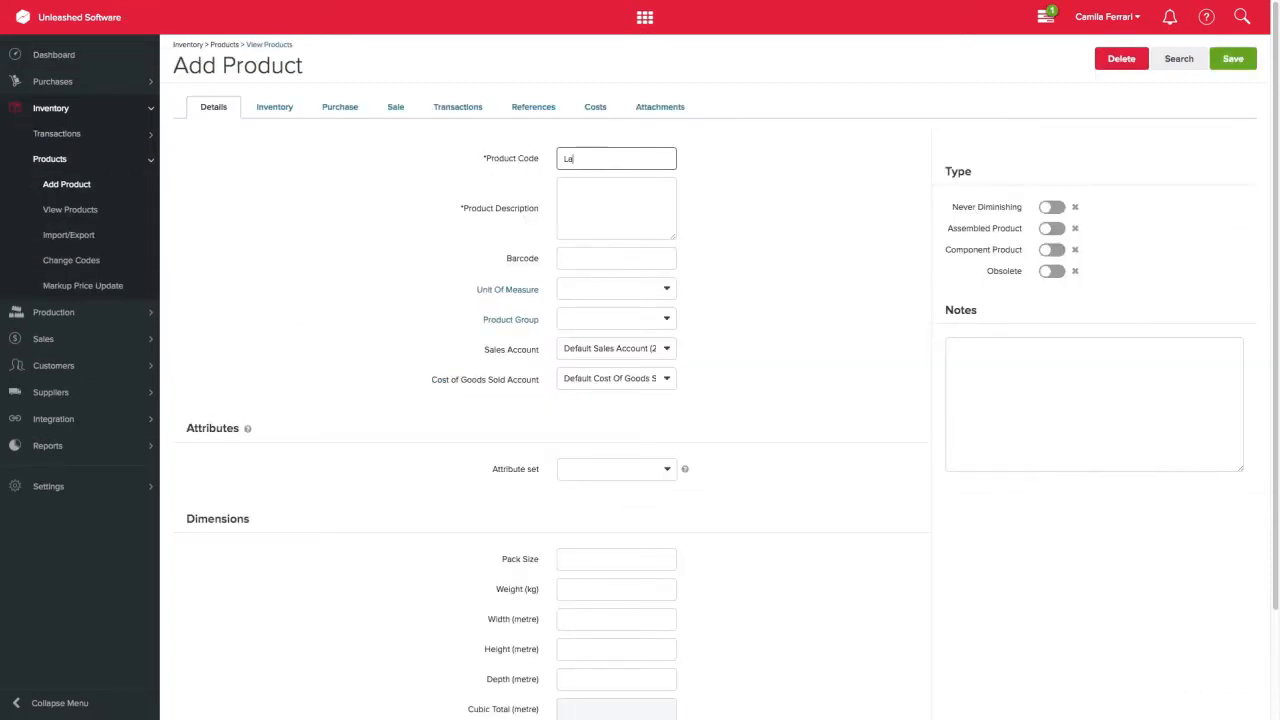
left_click(1052, 206)
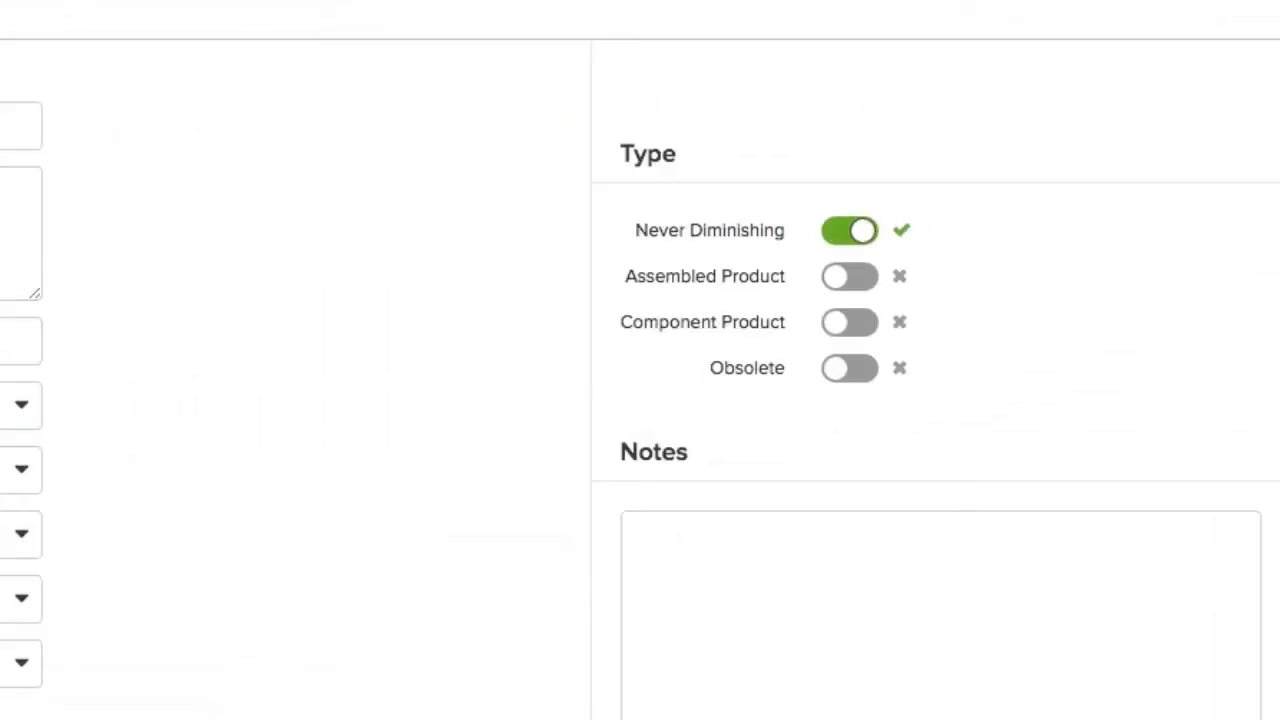
left_click(848, 320)
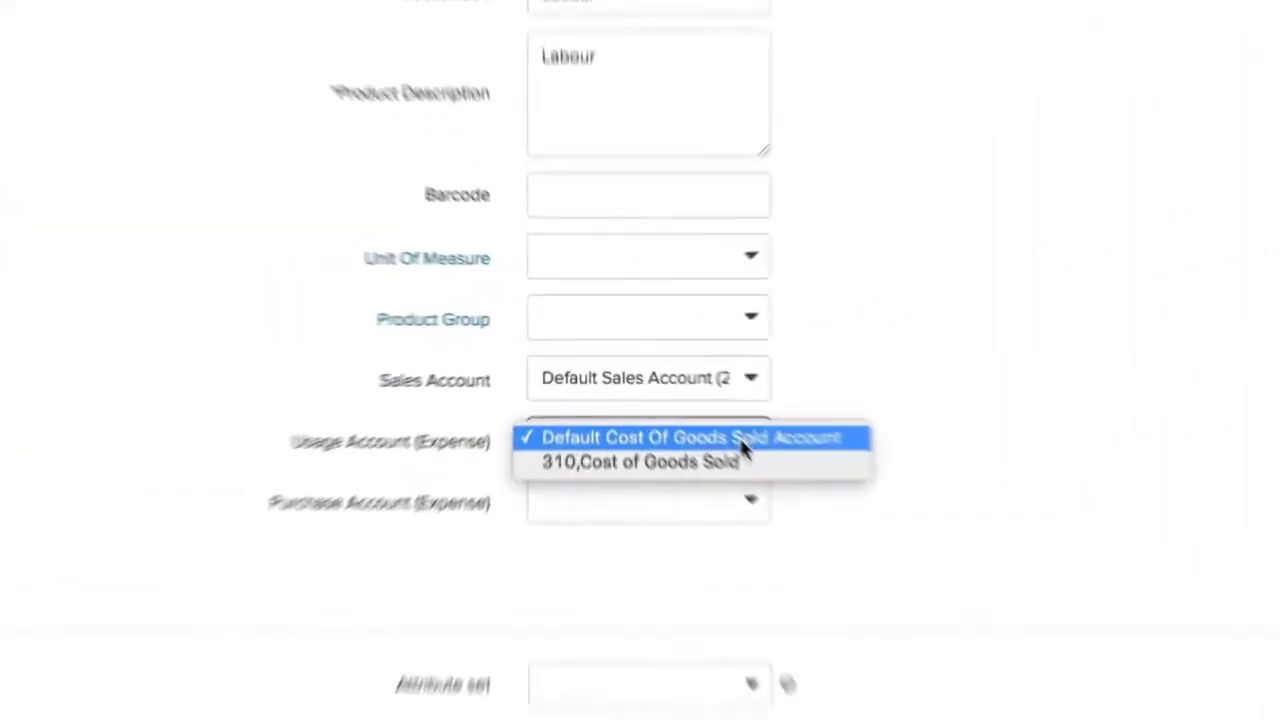
left_click(640, 460)
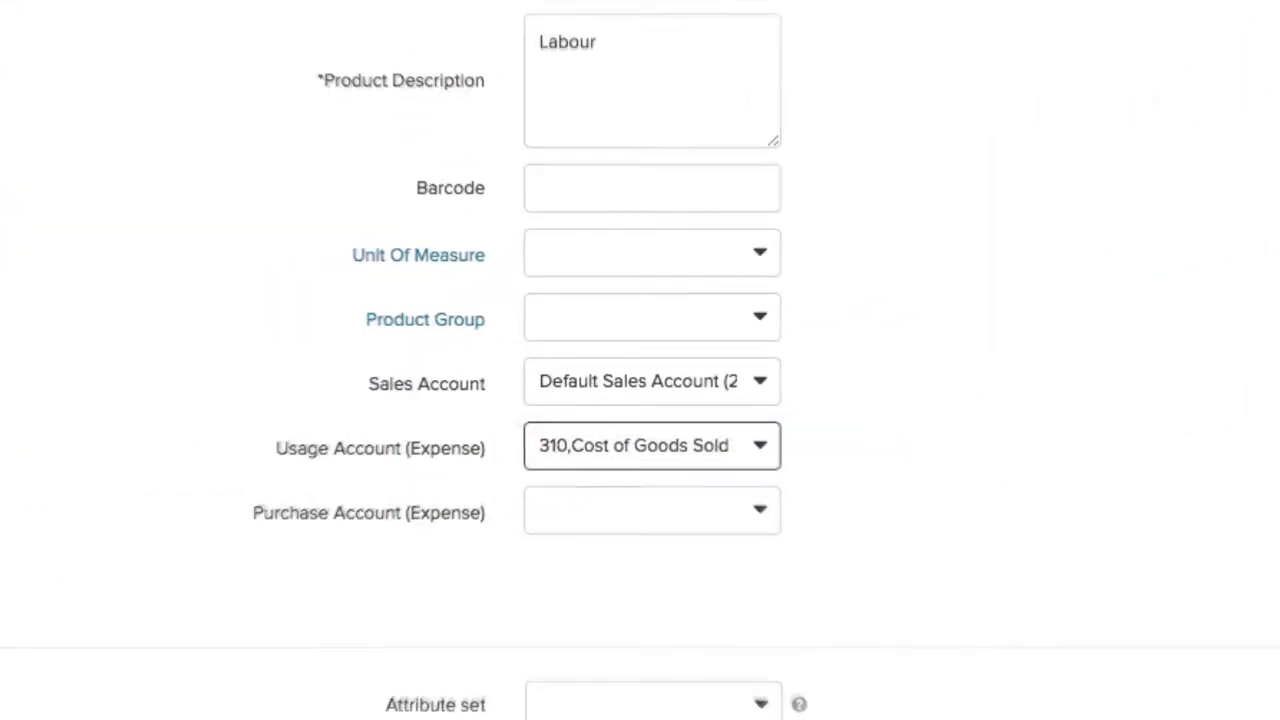
left_click(1232, 58)
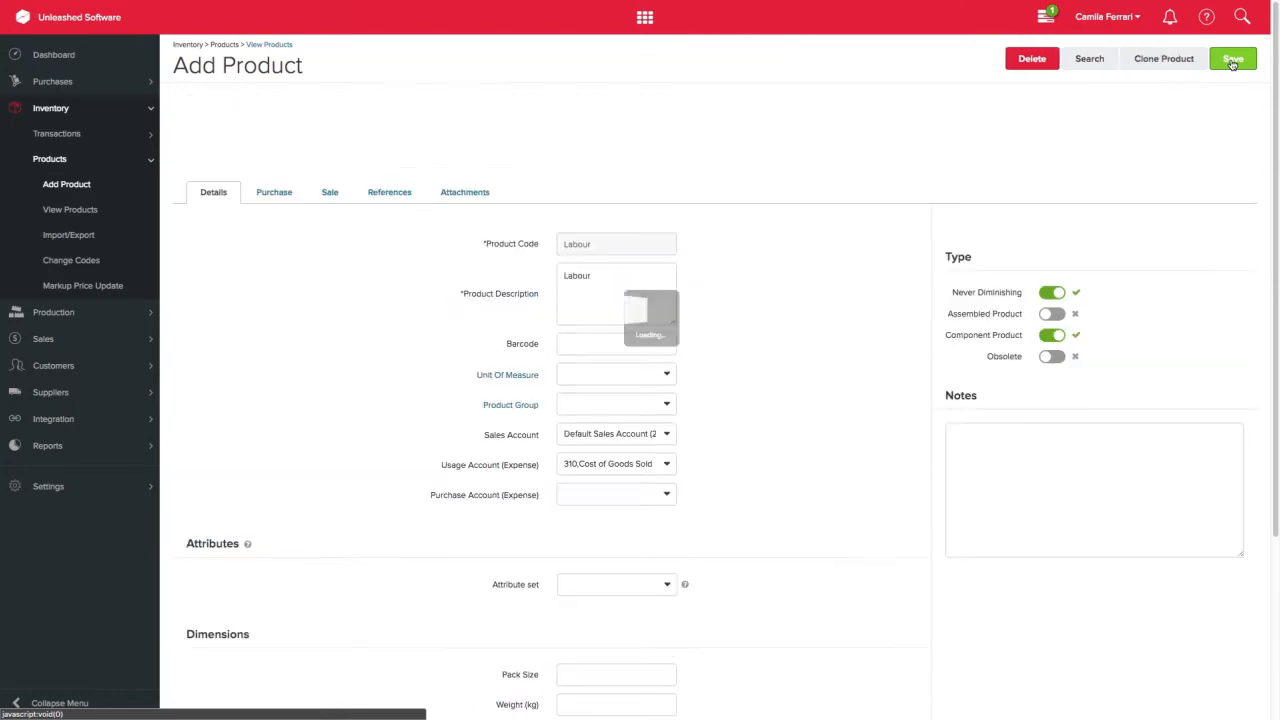
left_click(1232, 58)
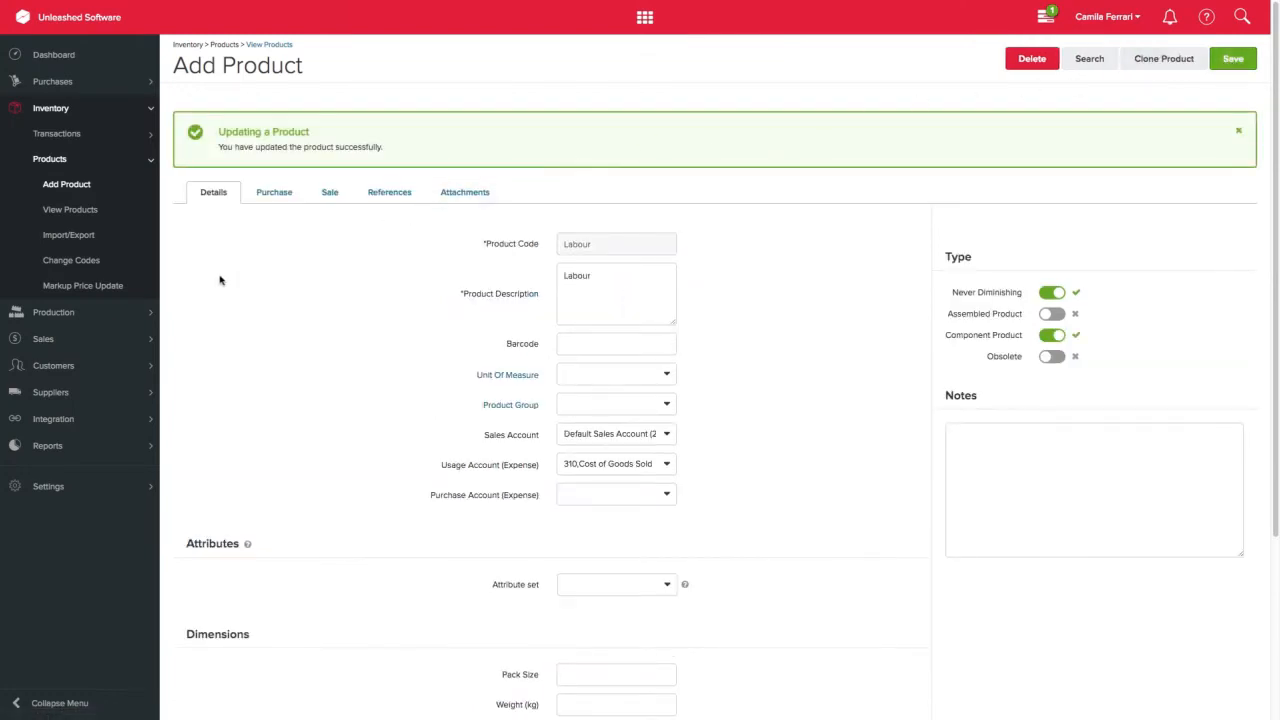
Navigate Production > Bill of Materials to the Bills of Materials list showing BookShelf
left_click(52, 312)
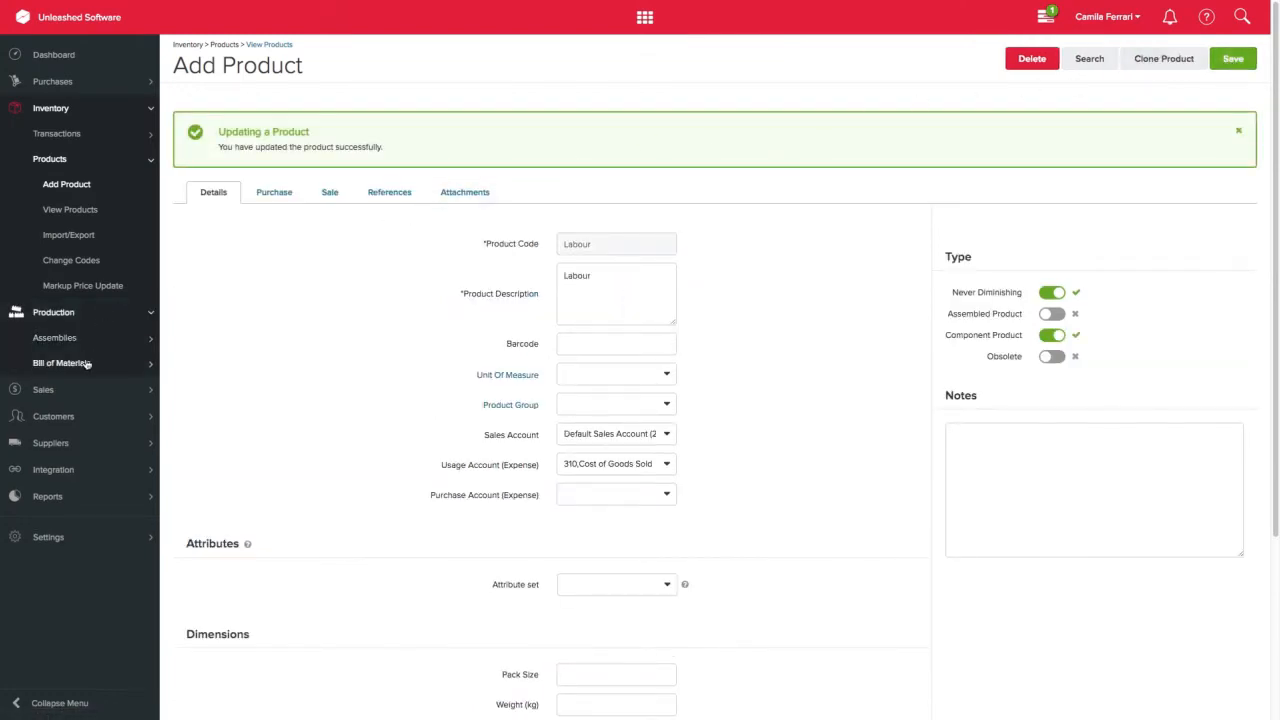
left_click(60, 362)
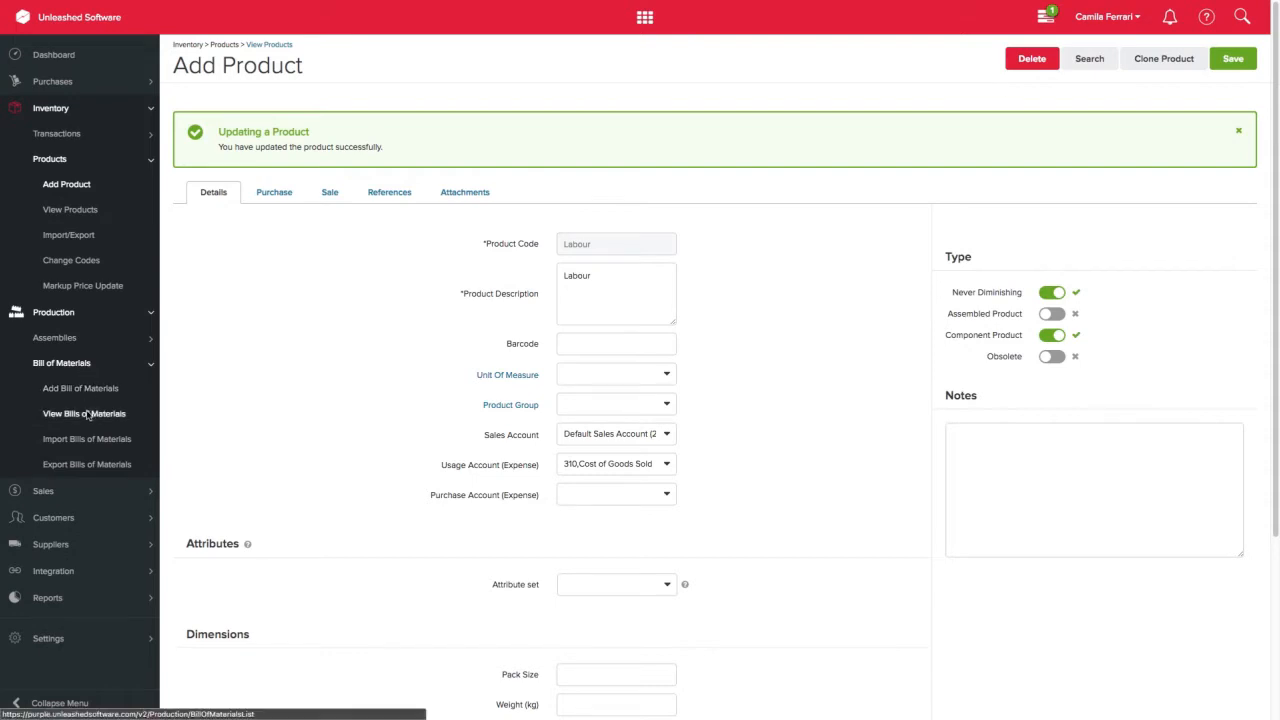
left_click(84, 412)
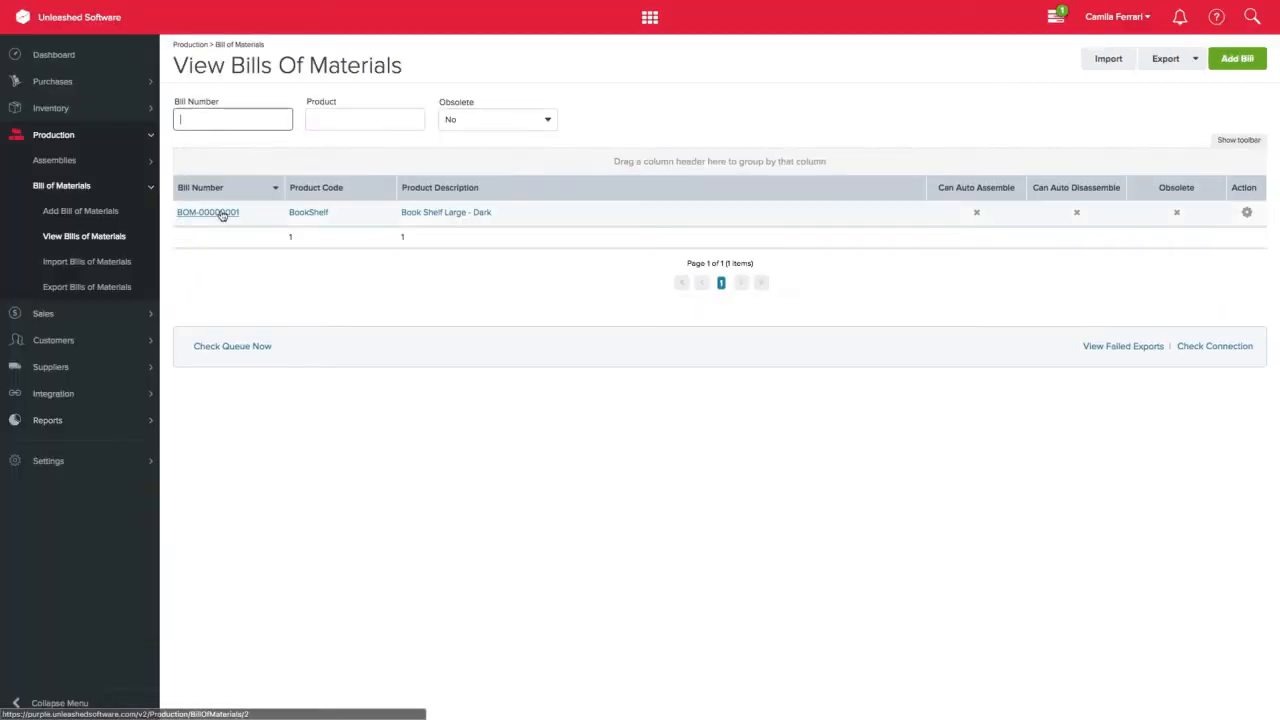
Add Labour to BOM-00000001 at quantity 2, unit cost 15, and save the bill at total 222.60
left_click(208, 212)
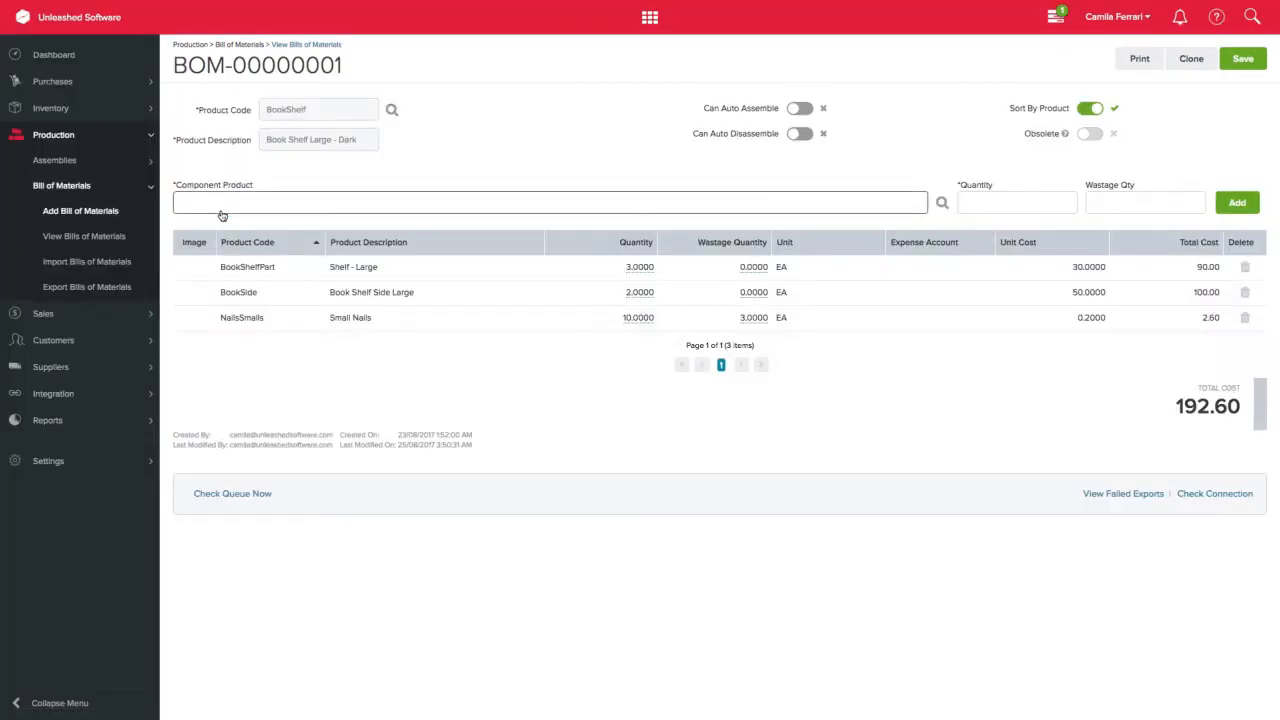
type("labour] Labour")
type("2")
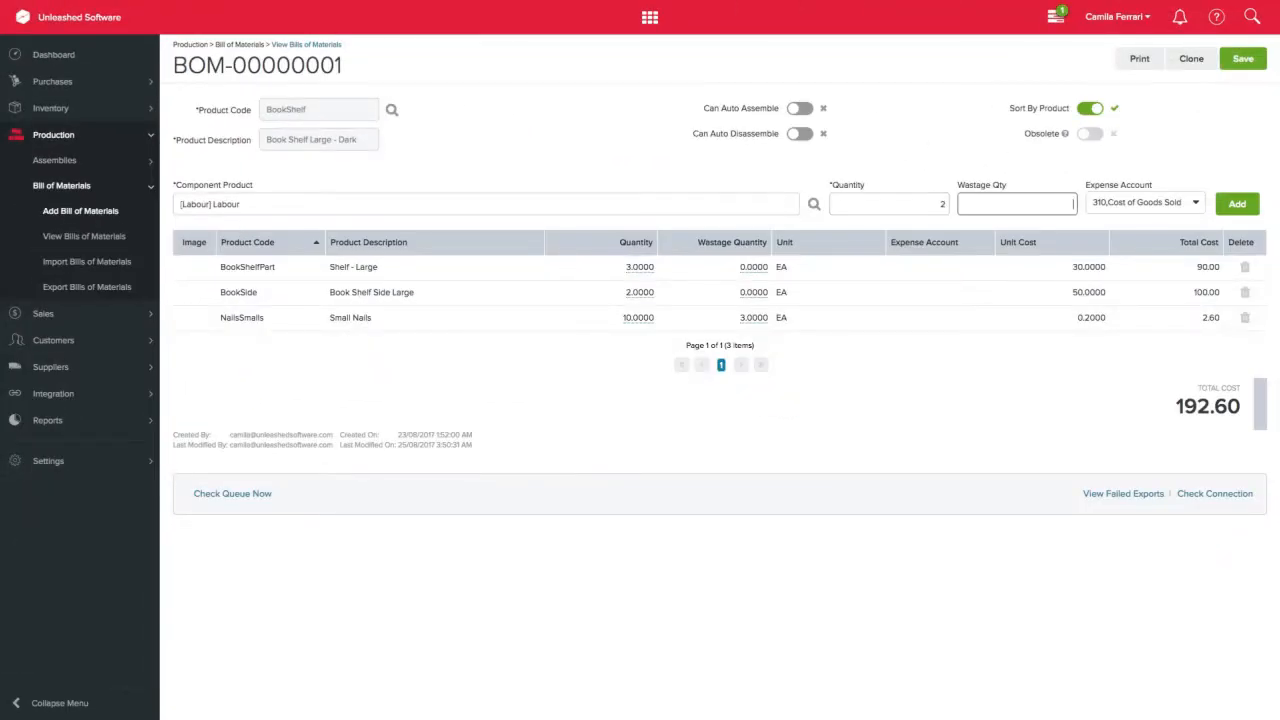
left_click(1236, 204)
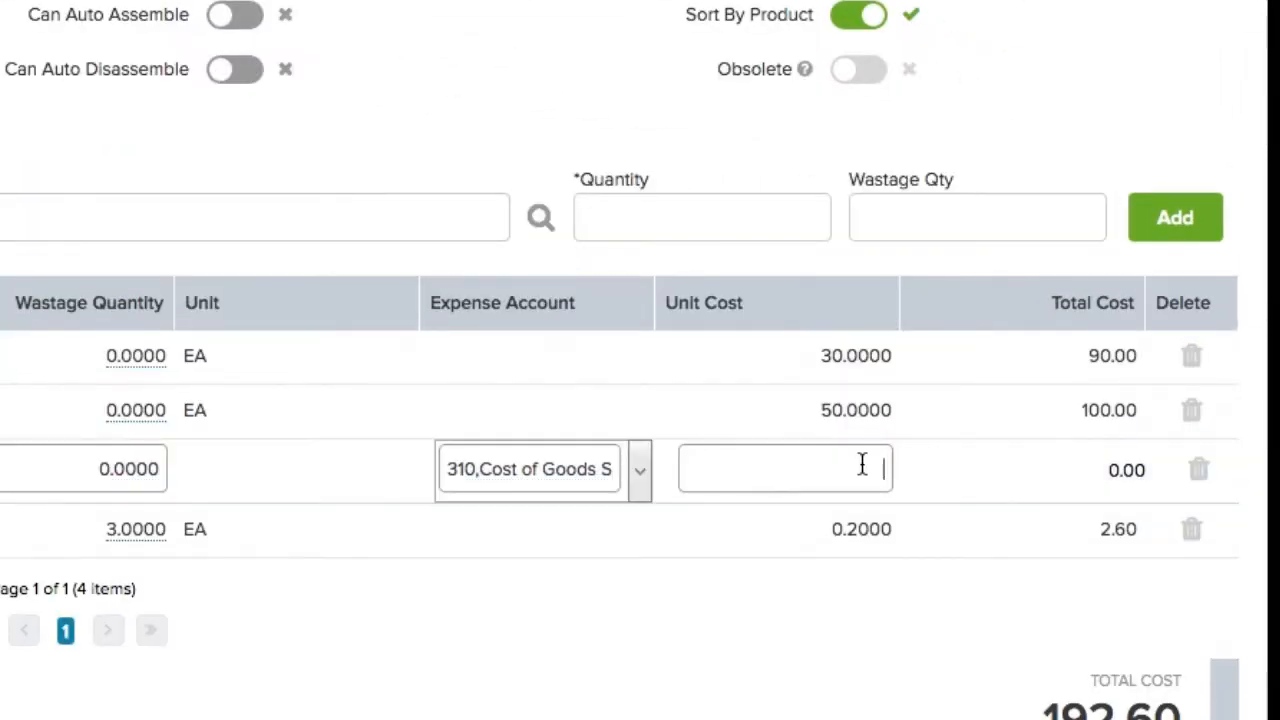
left_click(1244, 58)
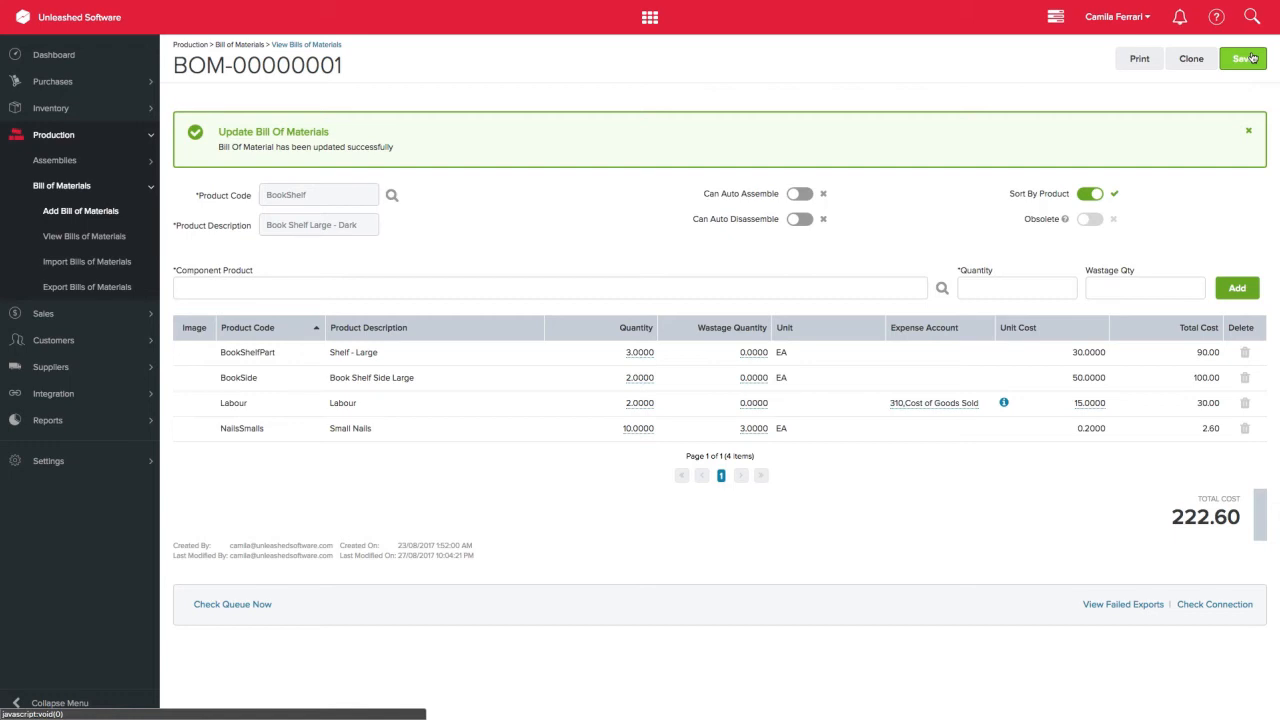
Run the Production Enquiry for 25/08/2017–28/08/2017 showing ASM-00000002 consuming Labour at -30.00
left_click(48, 420)
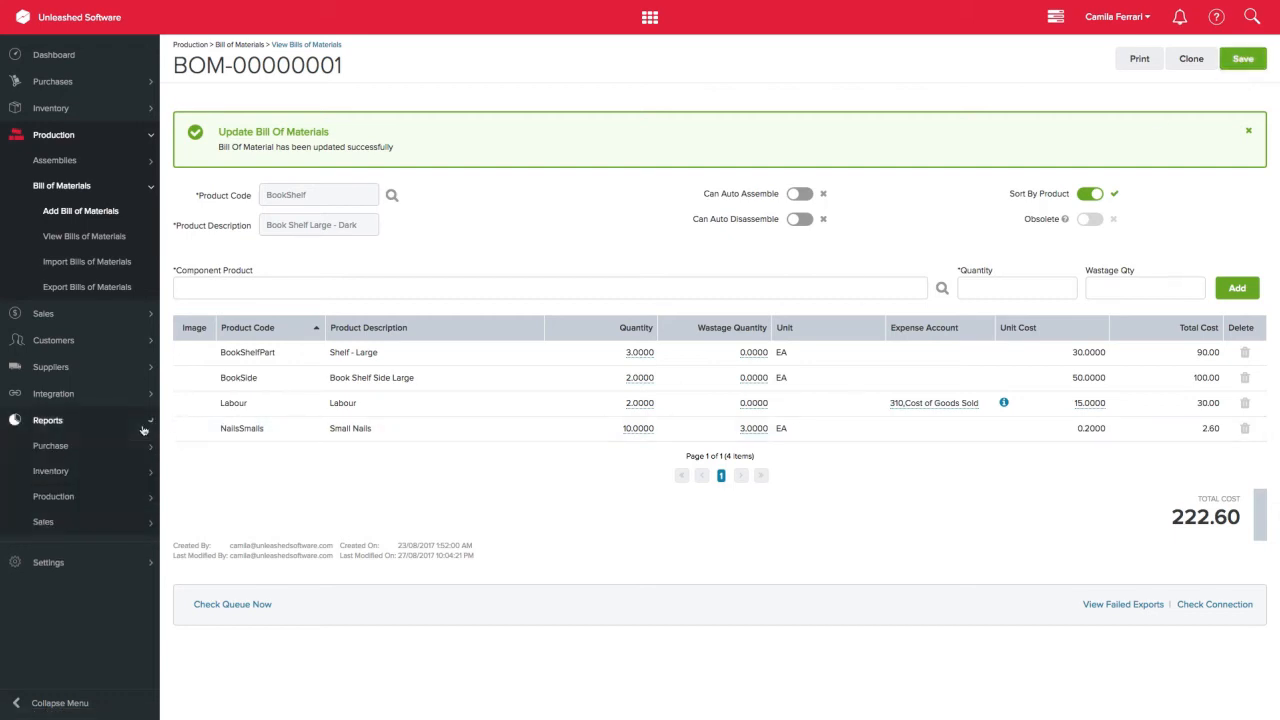
left_click(52, 496)
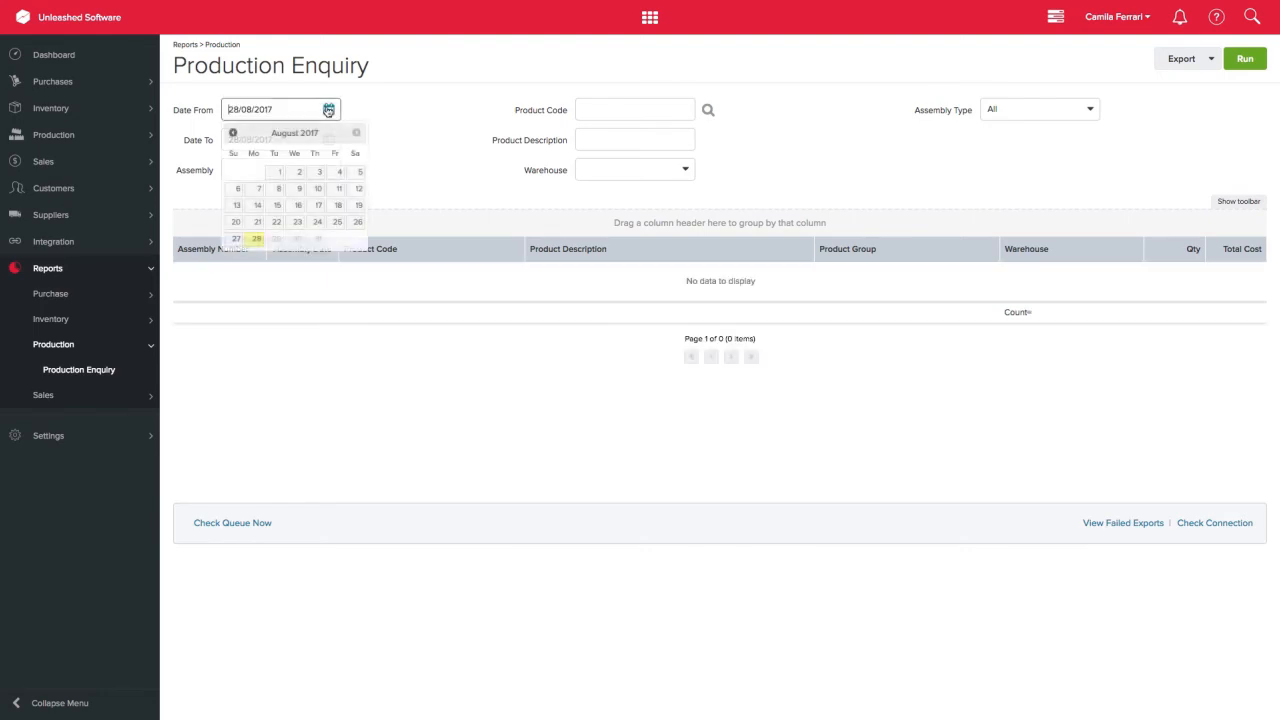
left_click(1244, 58)
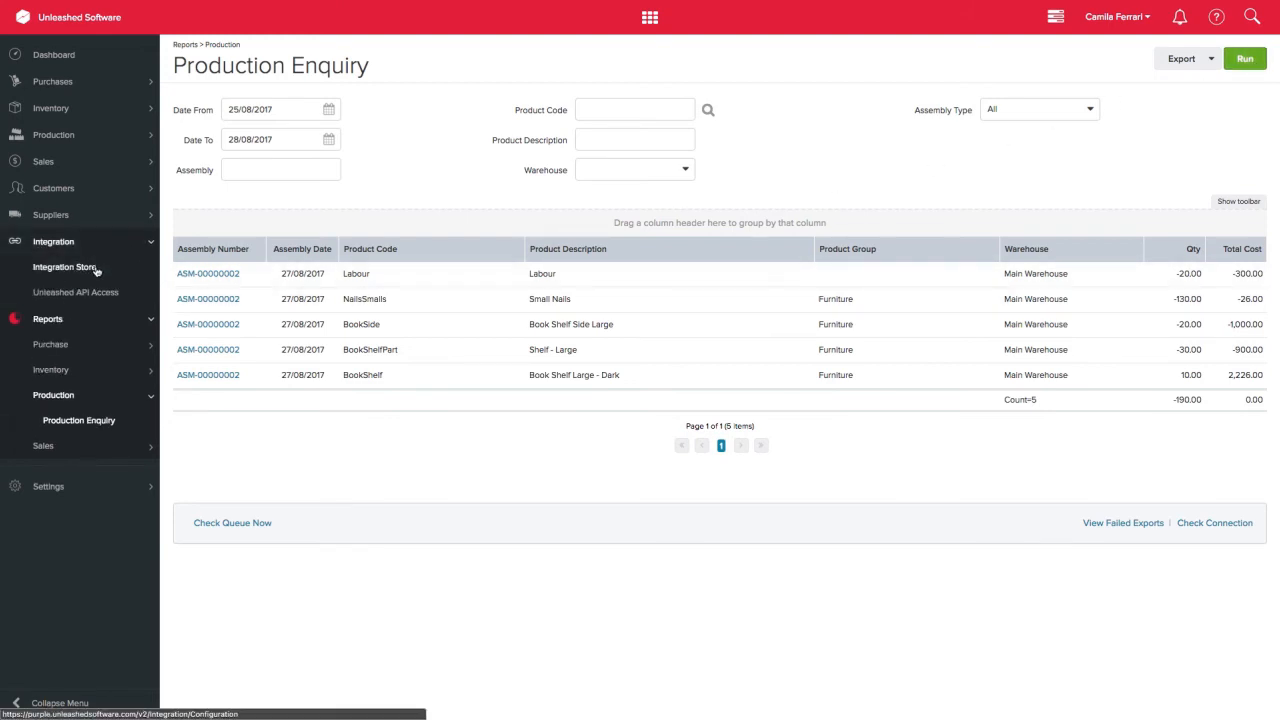
In the Xero integration's exported data, show the Dis/Assembly Journal listing ASM-00000002 totalling 300.00
left_click(64, 268)
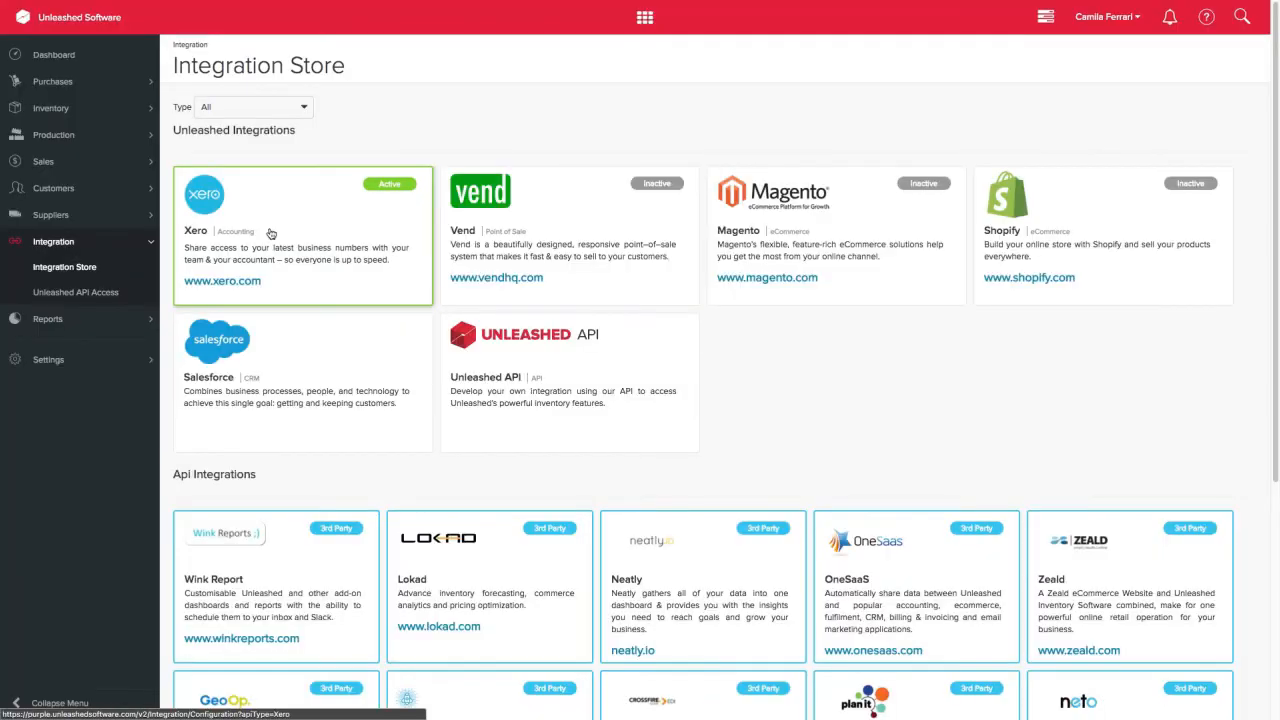
left_click(204, 192)
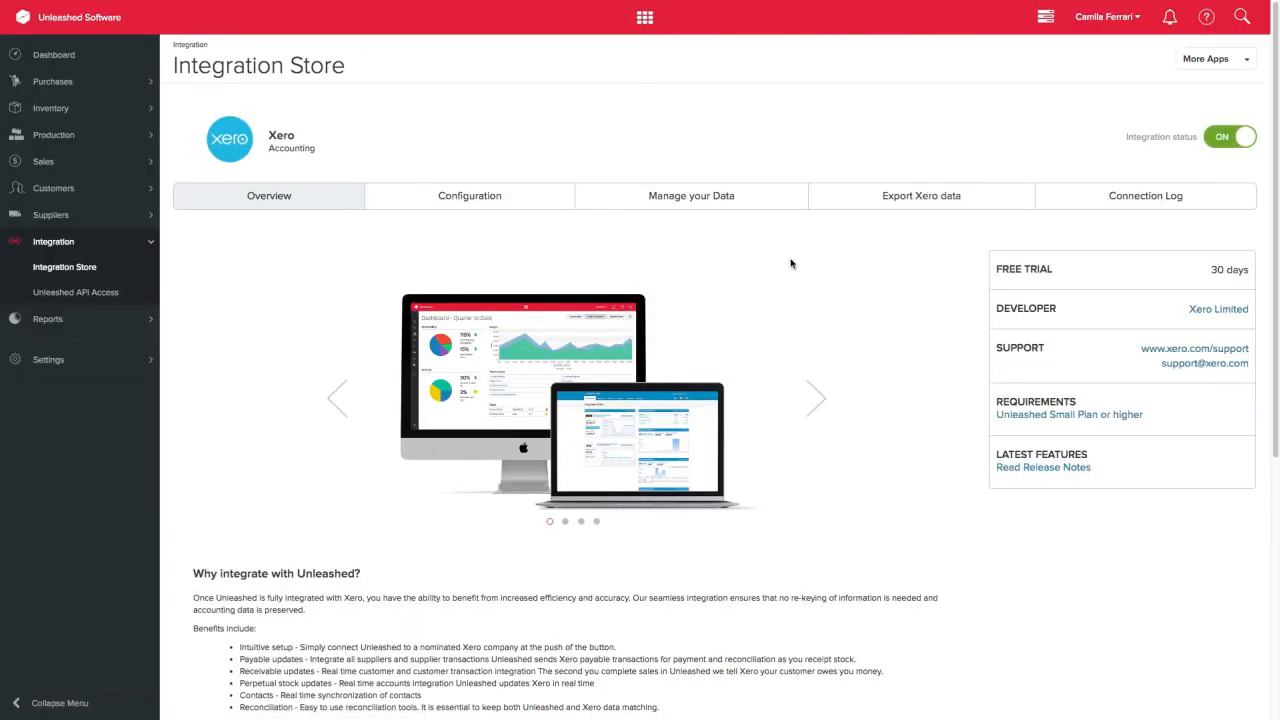
left_click(920, 196)
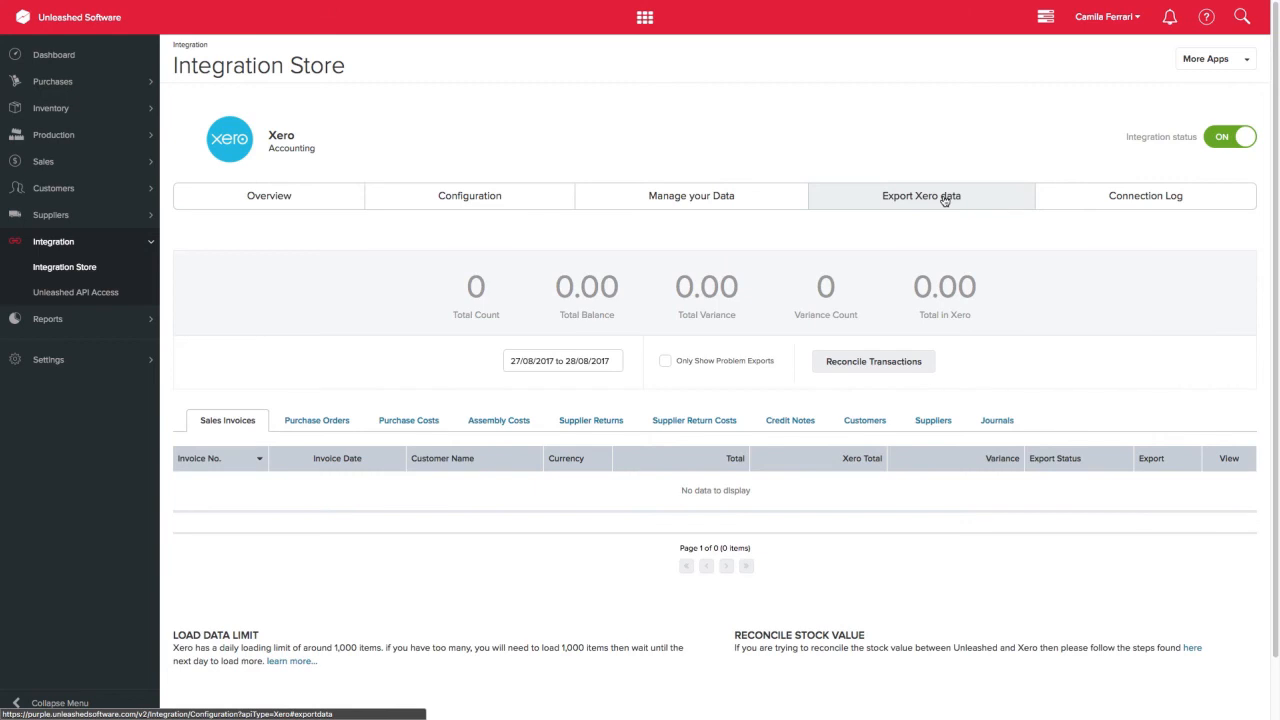
left_click(996, 420)
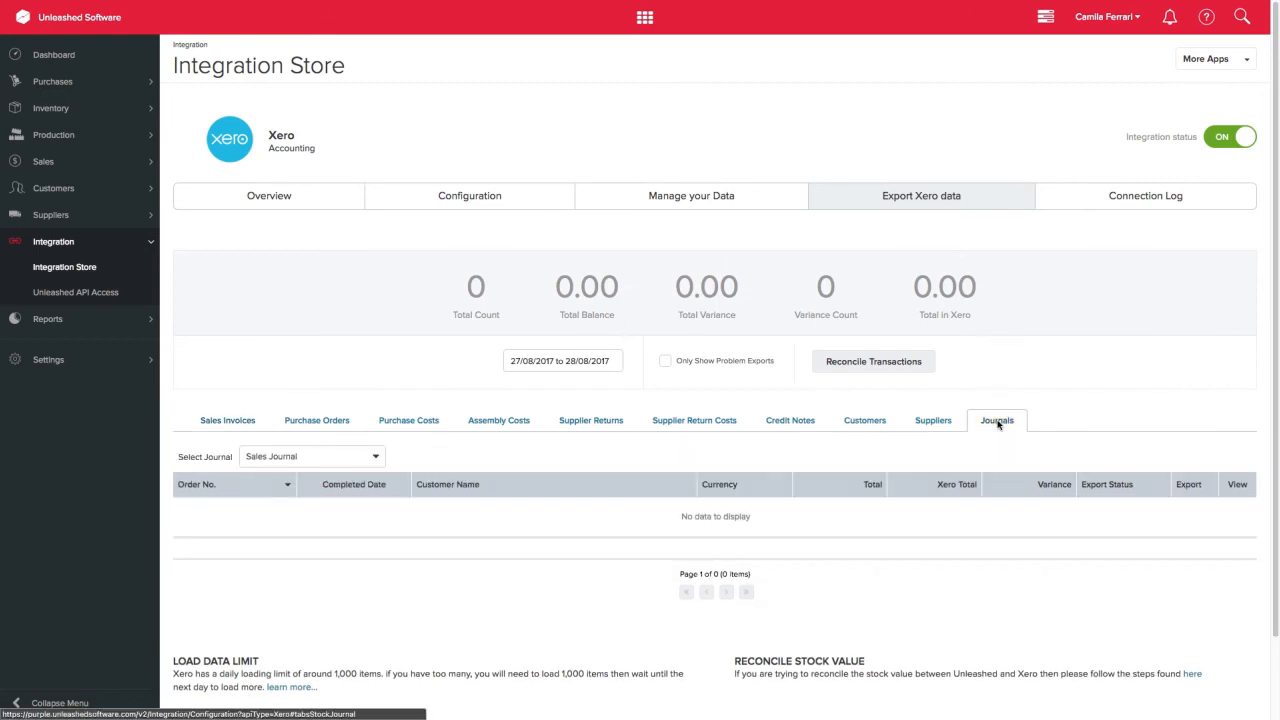
left_click(312, 456)
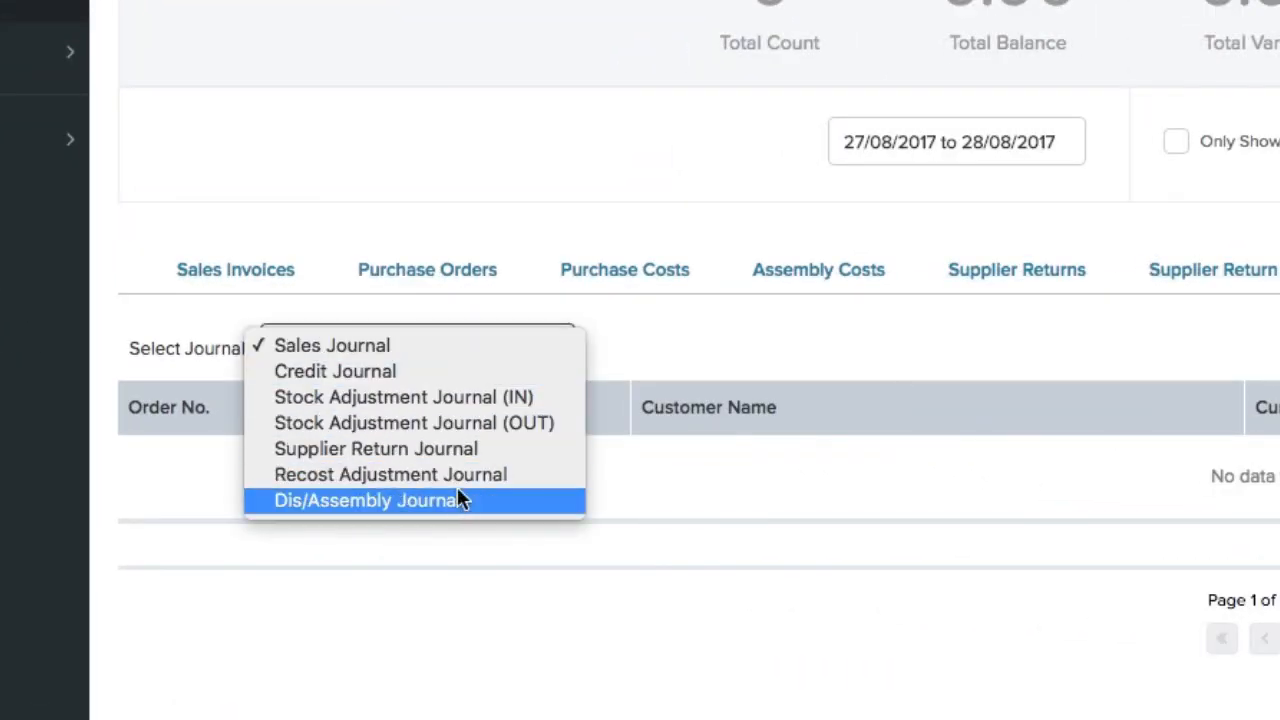
left_click(368, 500)
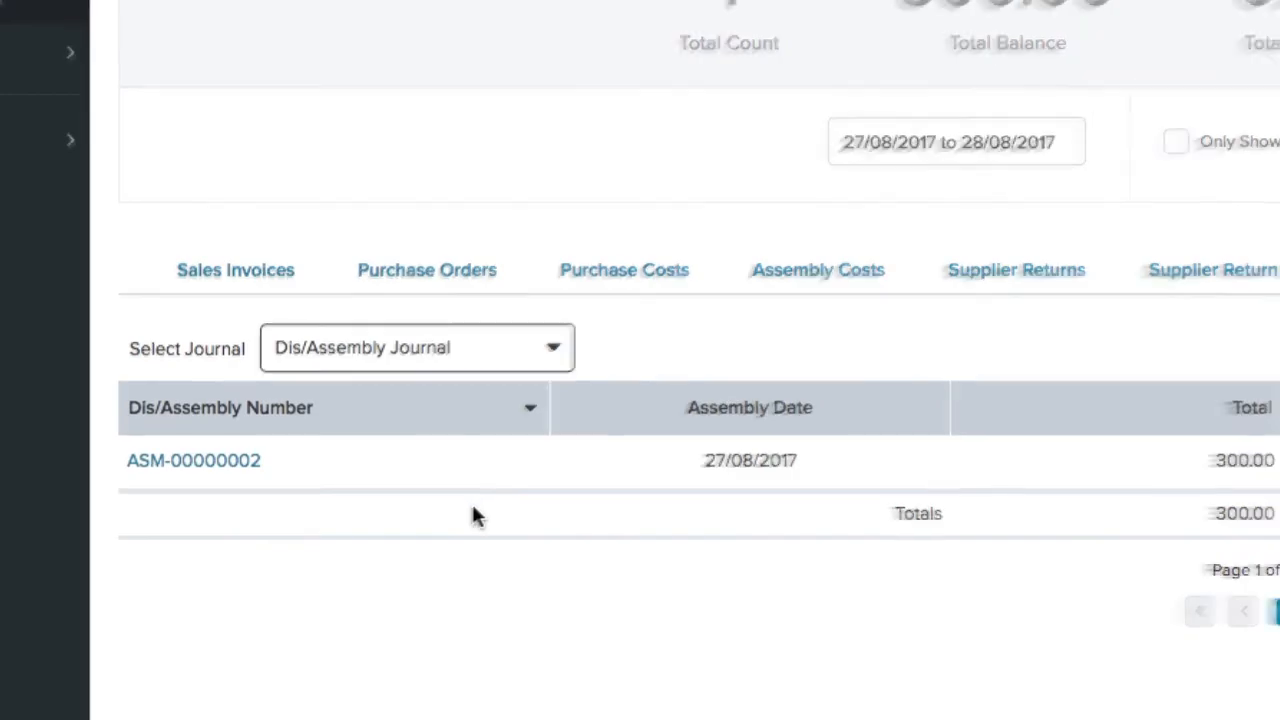